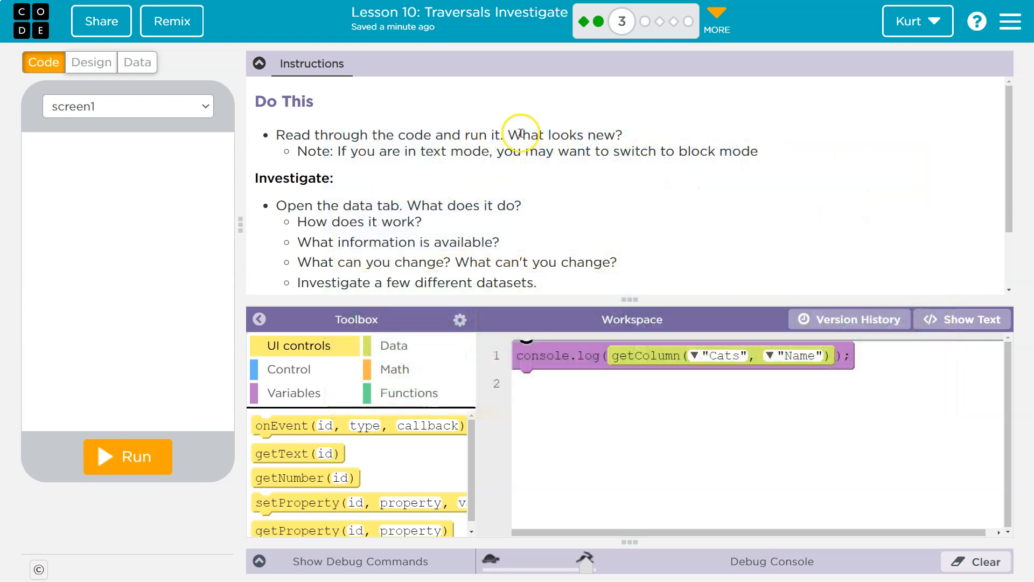
pyautogui.moveTo(718, 381)
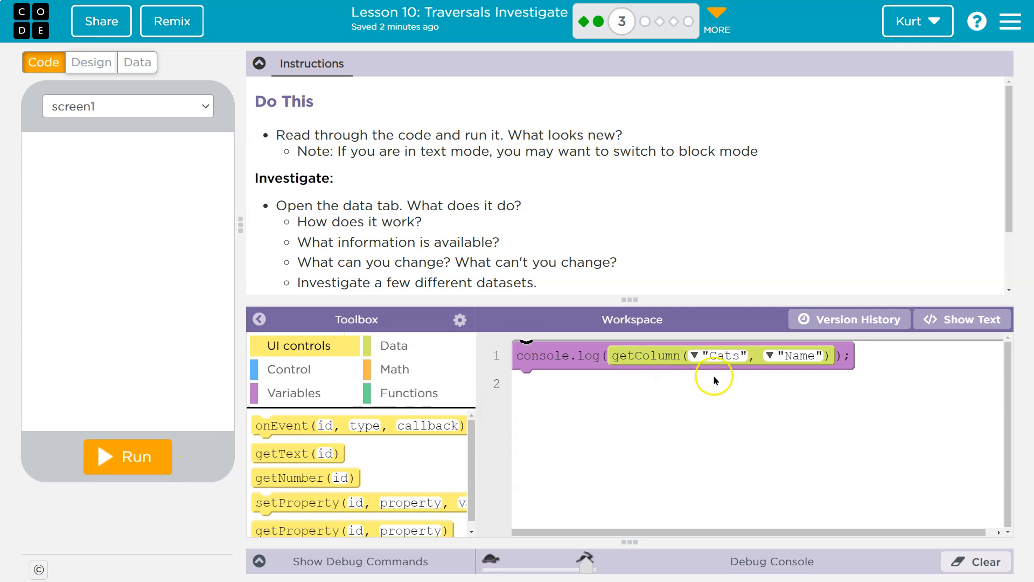
pyautogui.moveTo(839, 359)
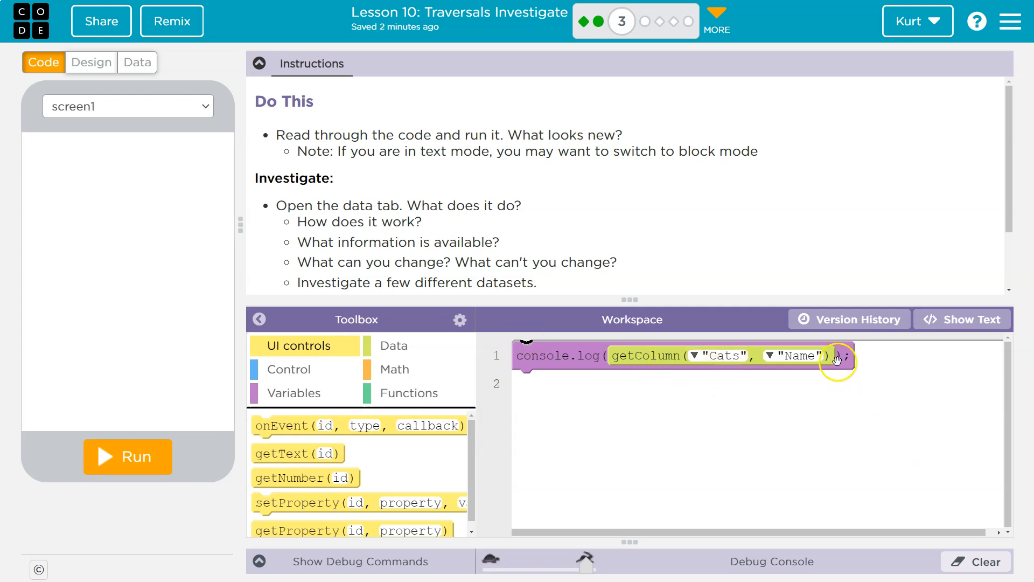
# Run the program so the Cats Name column prints in the debug console.
pyautogui.click(127, 456)
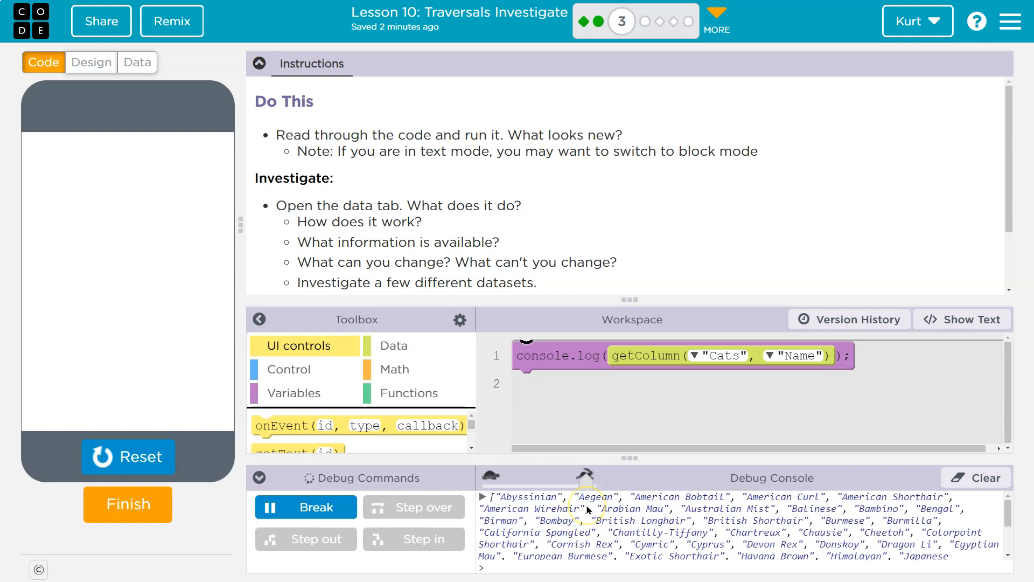
pyautogui.scroll(-3)
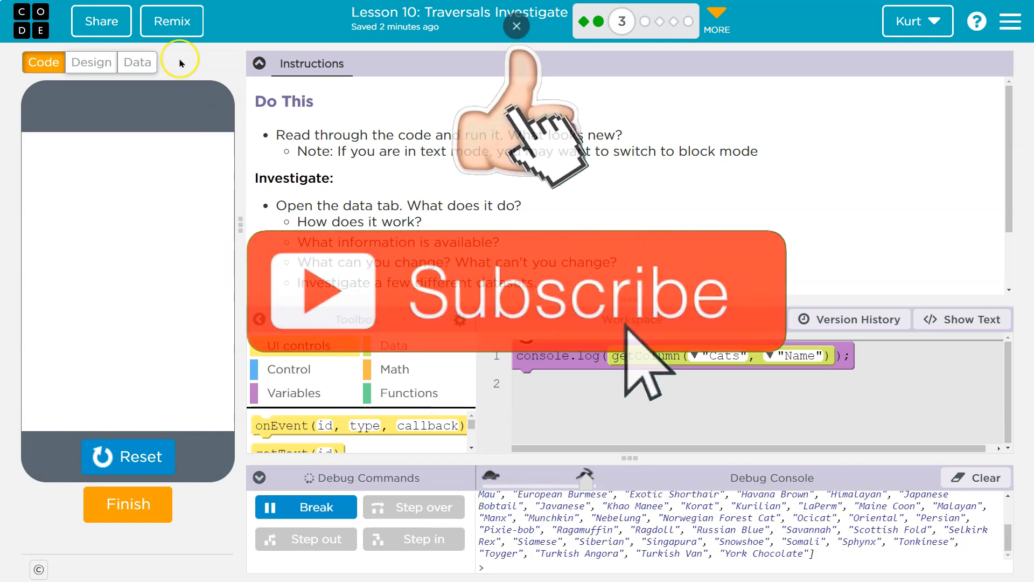
pyautogui.click(516, 26)
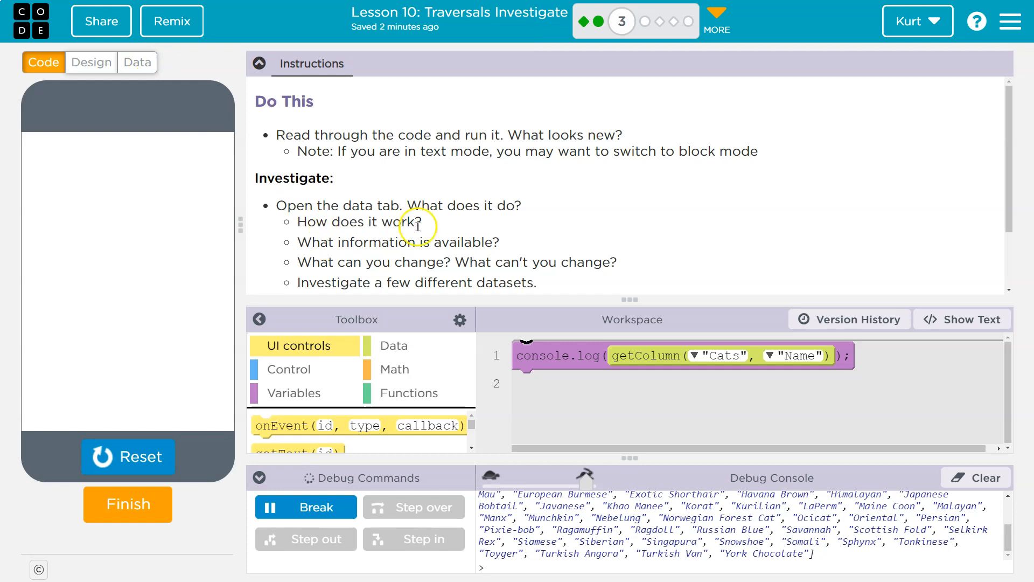
pyautogui.moveTo(138, 62)
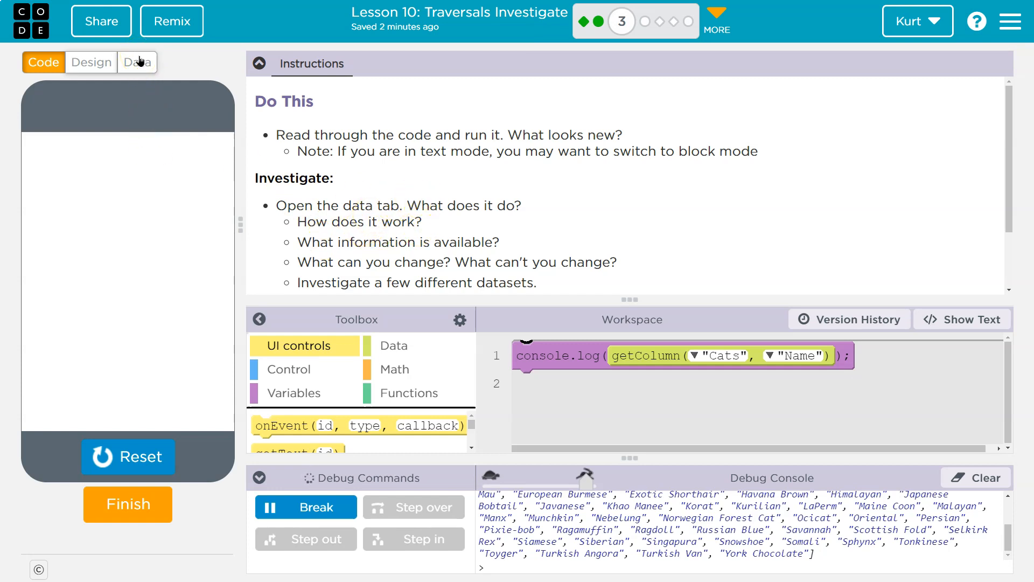
pyautogui.moveTo(542, 216)
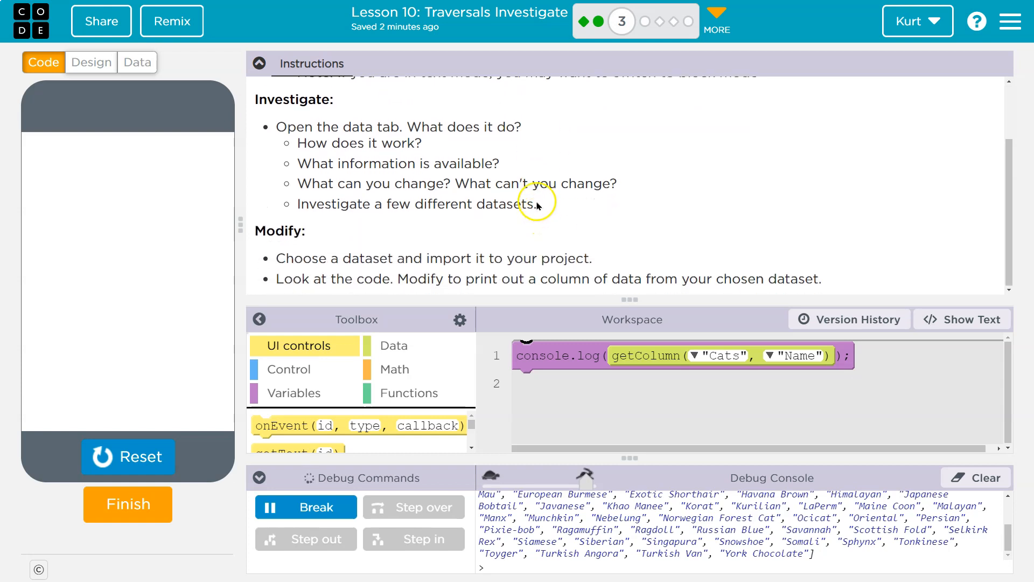
pyautogui.moveTo(535, 204)
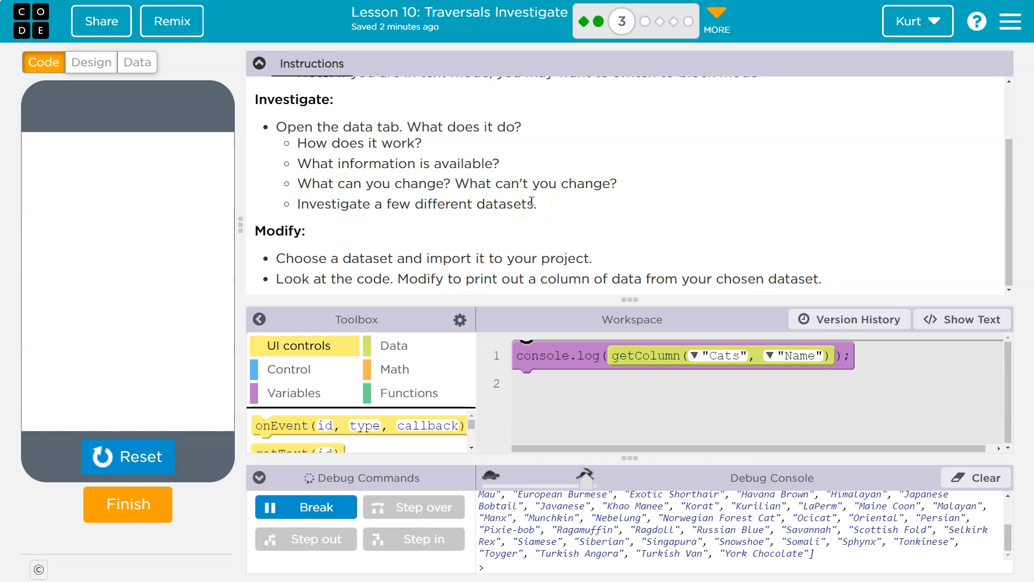
# Show the Data Library with the Art, Animals and Geography categories expanded.
pyautogui.click(137, 62)
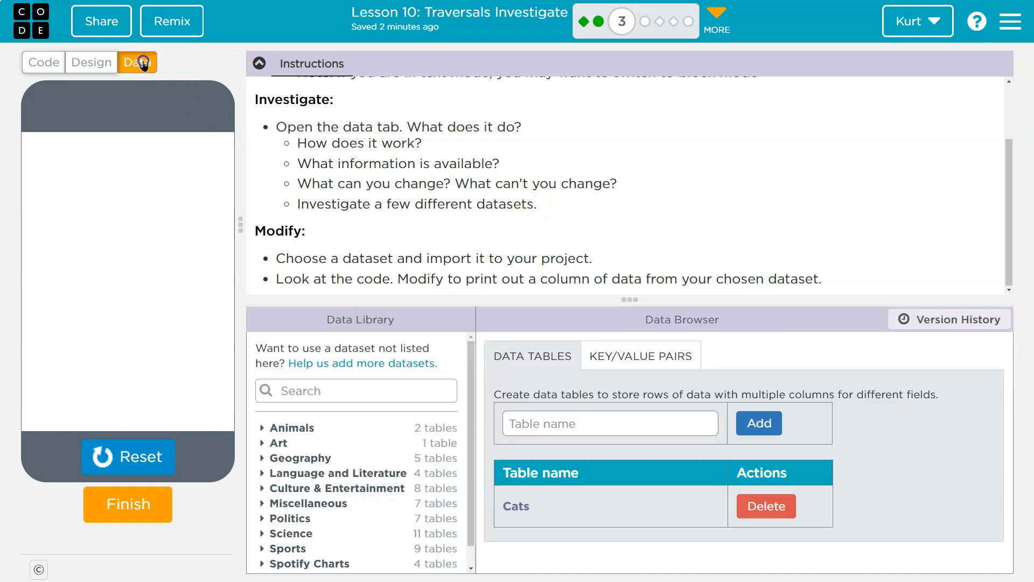
pyautogui.moveTo(424, 297)
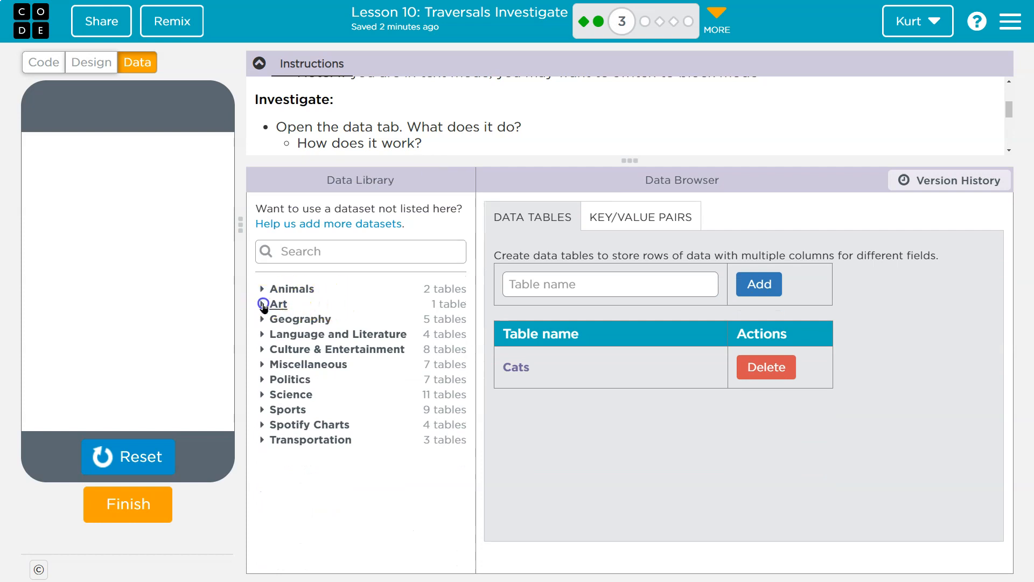
pyautogui.click(277, 304)
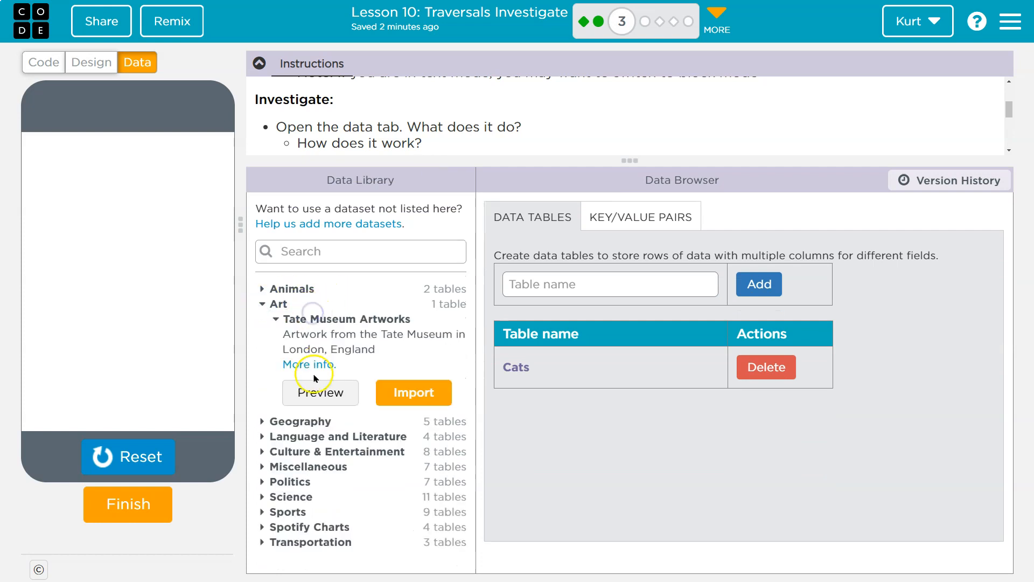
pyautogui.click(274, 318)
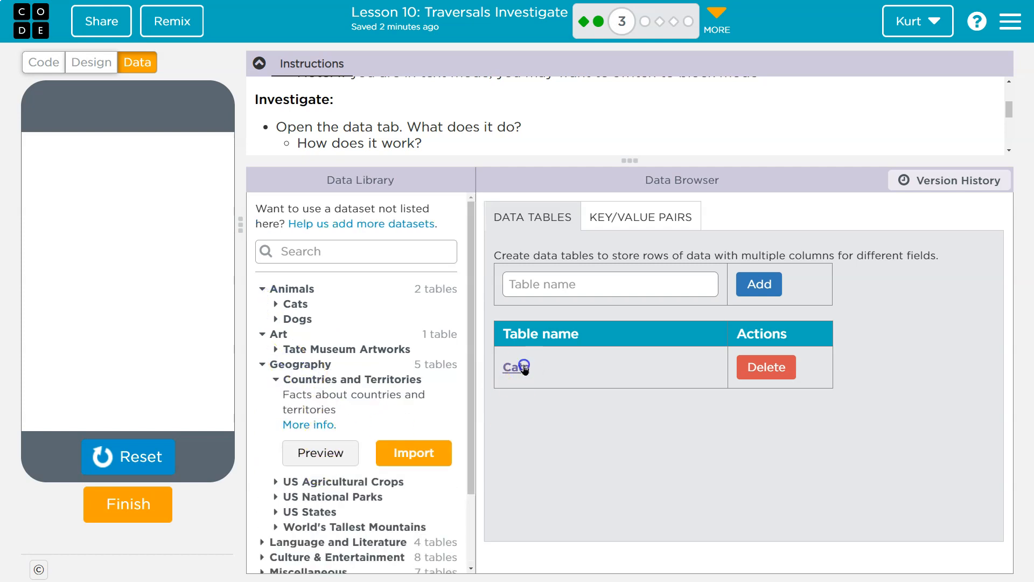
# Browse the Cats table's rows of breeds, life spans and weights.
pyautogui.click(513, 366)
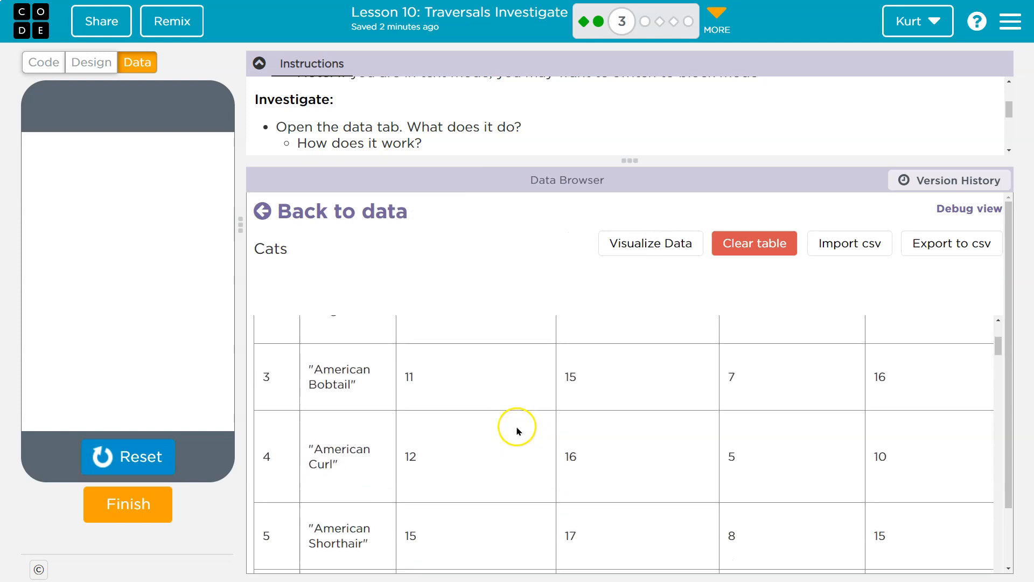
pyautogui.scroll(-3)
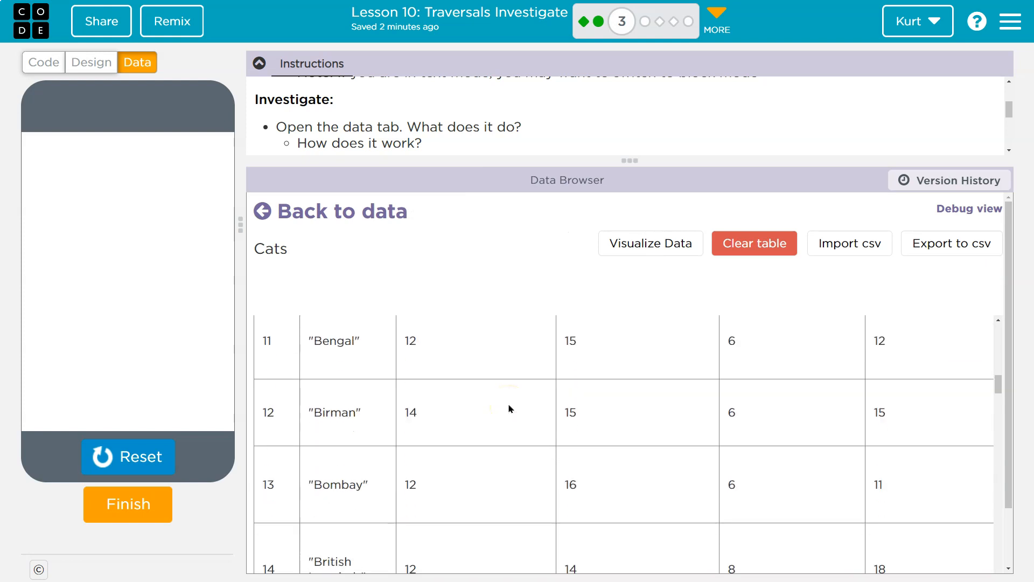
pyautogui.scroll(-3)
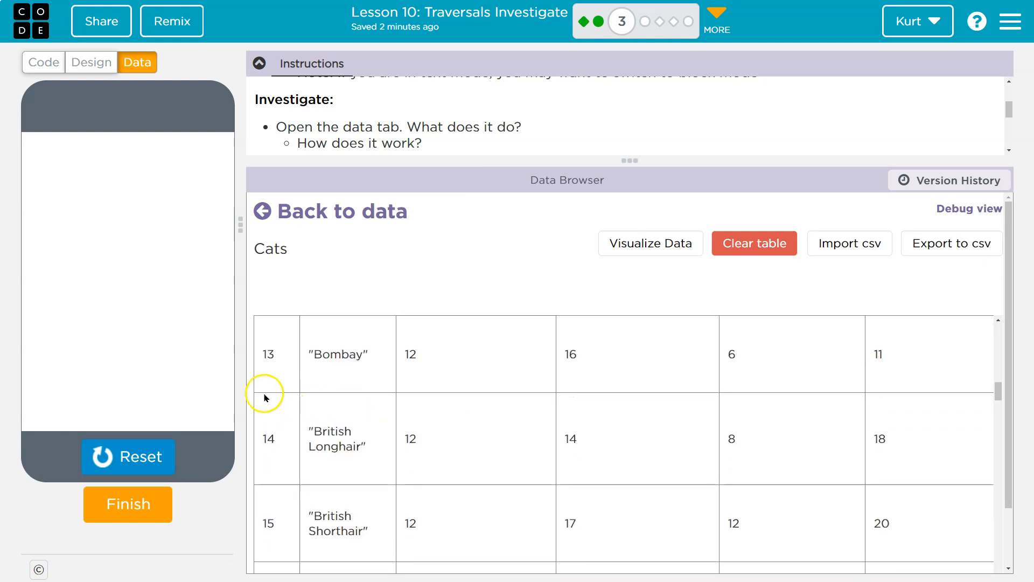
pyautogui.moveTo(631, 407)
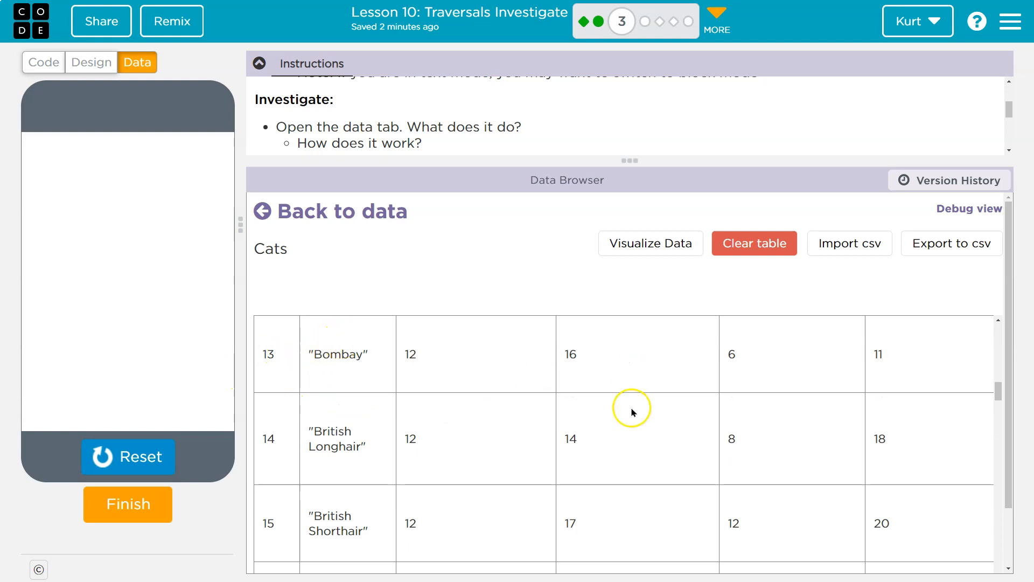
pyautogui.scroll(3)
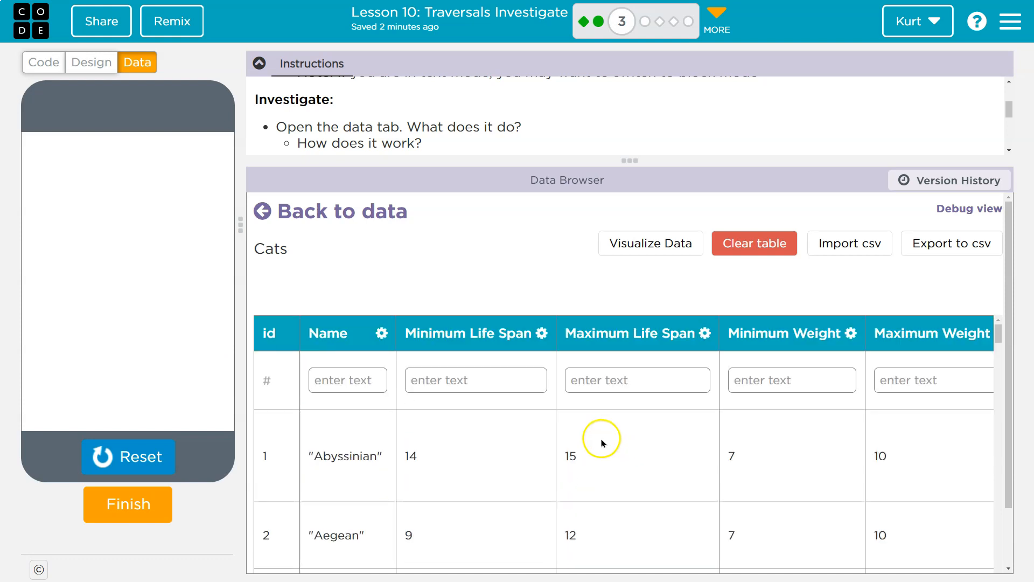
pyautogui.moveTo(662, 326)
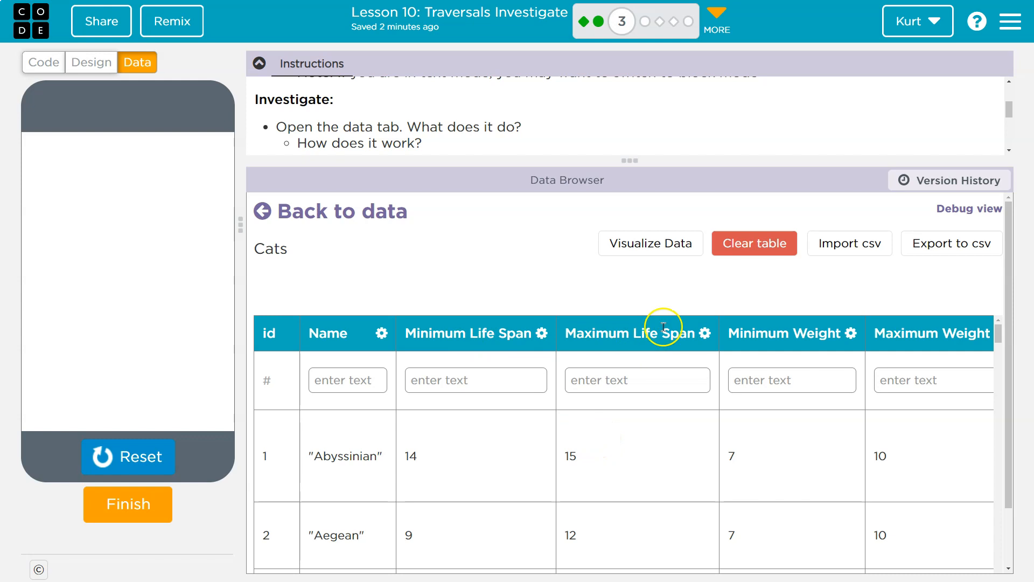
pyautogui.moveTo(926, 338)
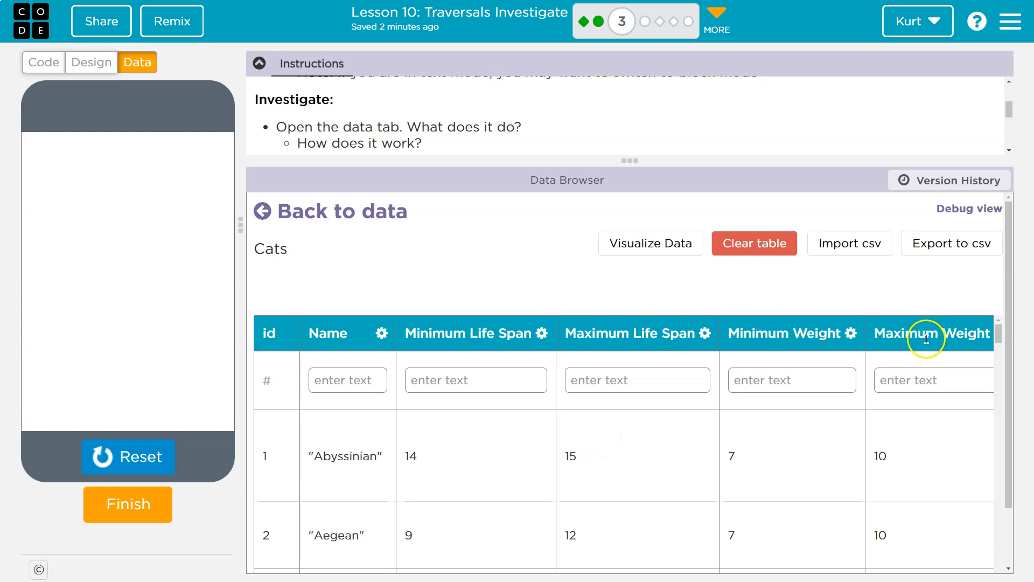
pyautogui.scroll(-3)
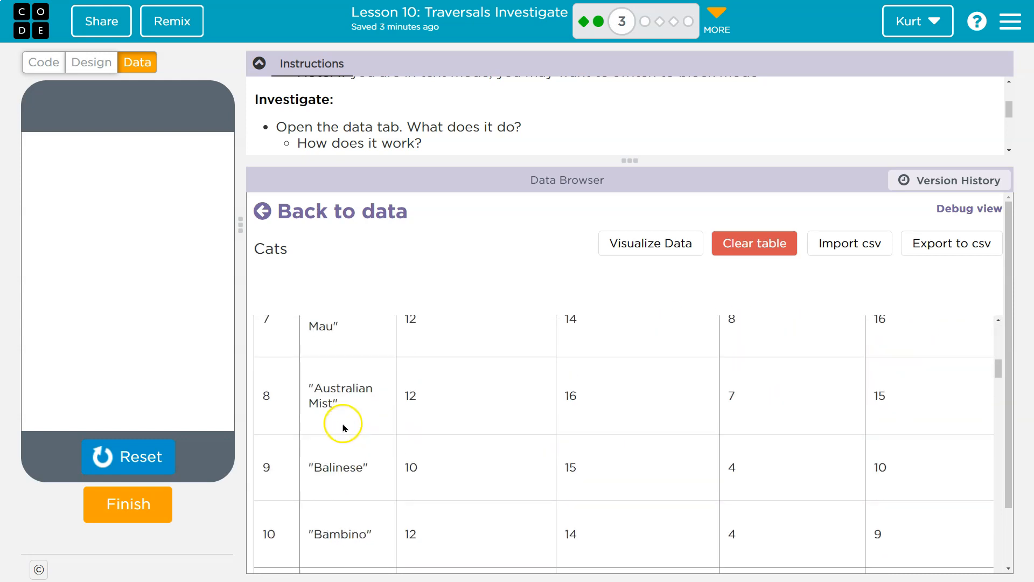
pyautogui.moveTo(904, 378)
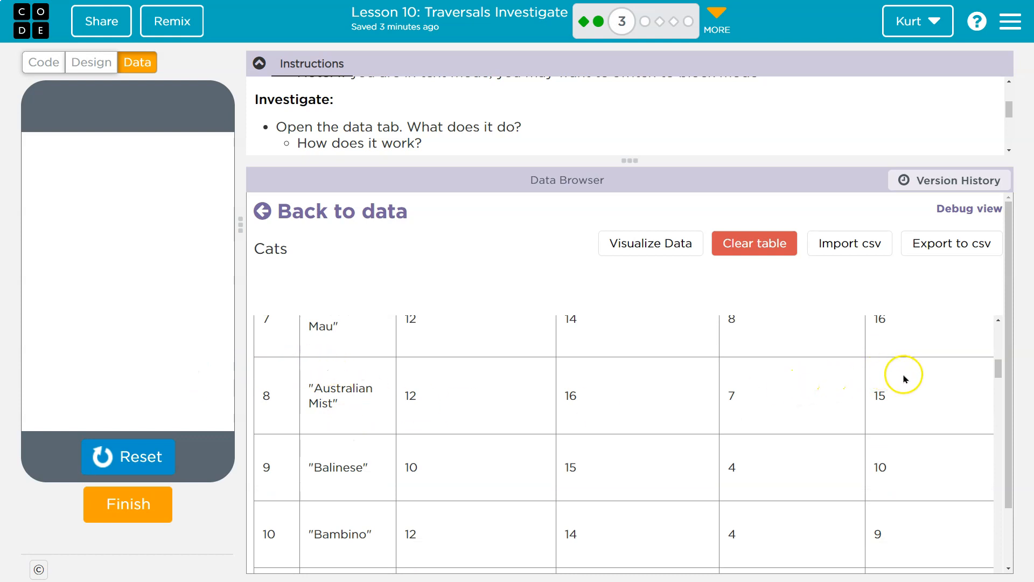
pyautogui.moveTo(611, 365)
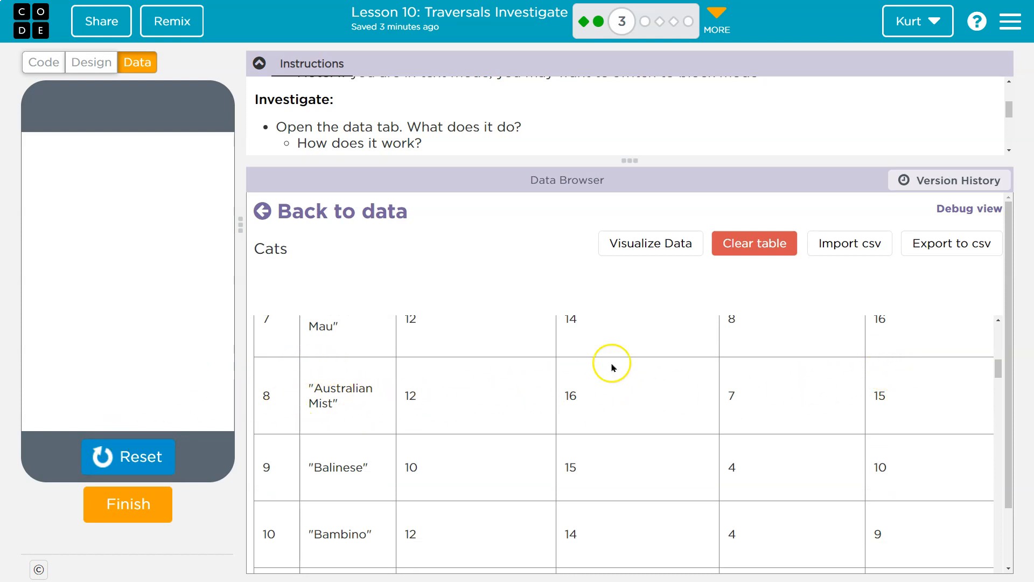
pyautogui.scroll(3)
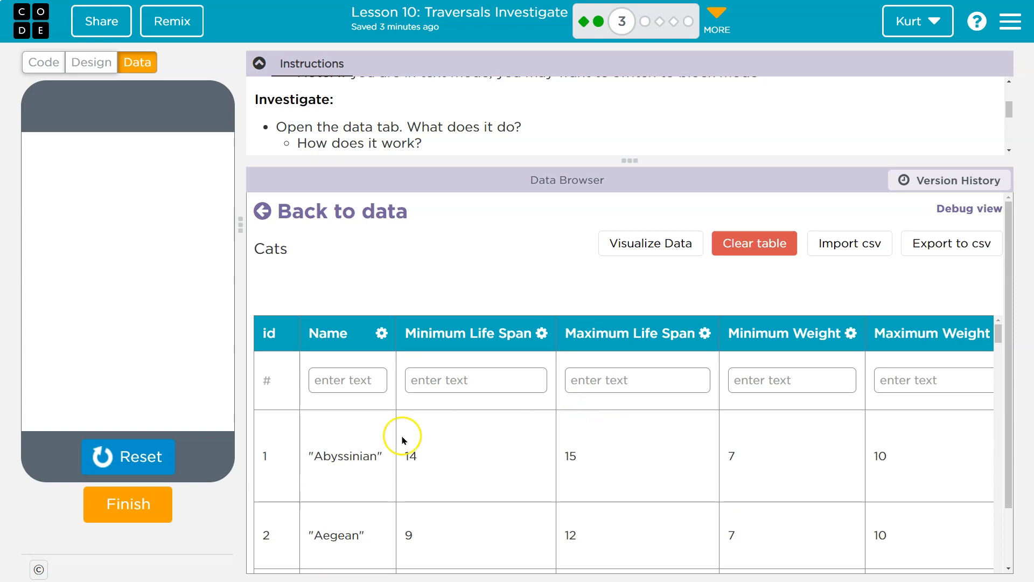
pyautogui.moveTo(90, 62)
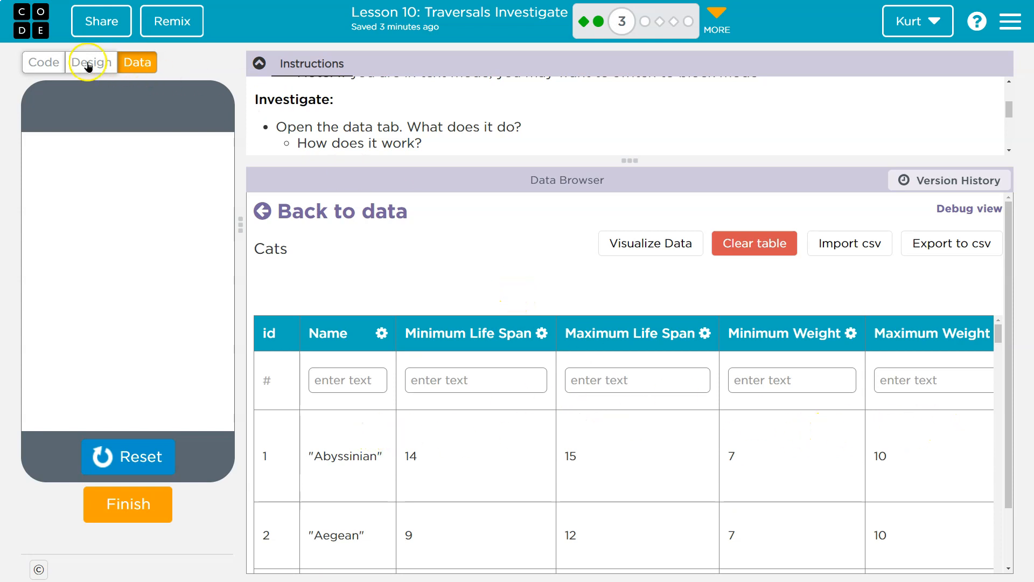
# Return to the code workspace showing the getColumn log line.
pyautogui.click(43, 62)
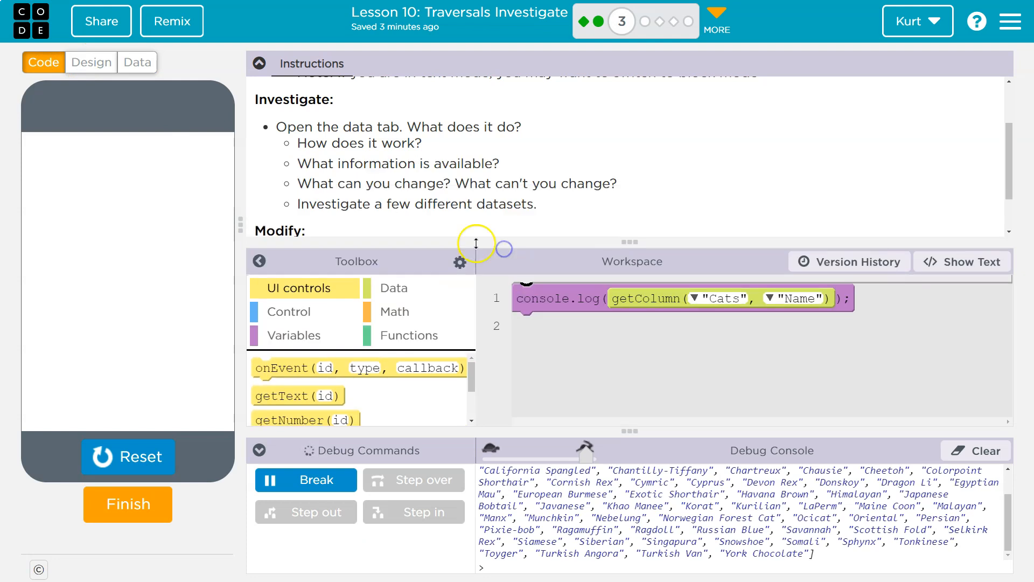
pyautogui.scroll(-3)
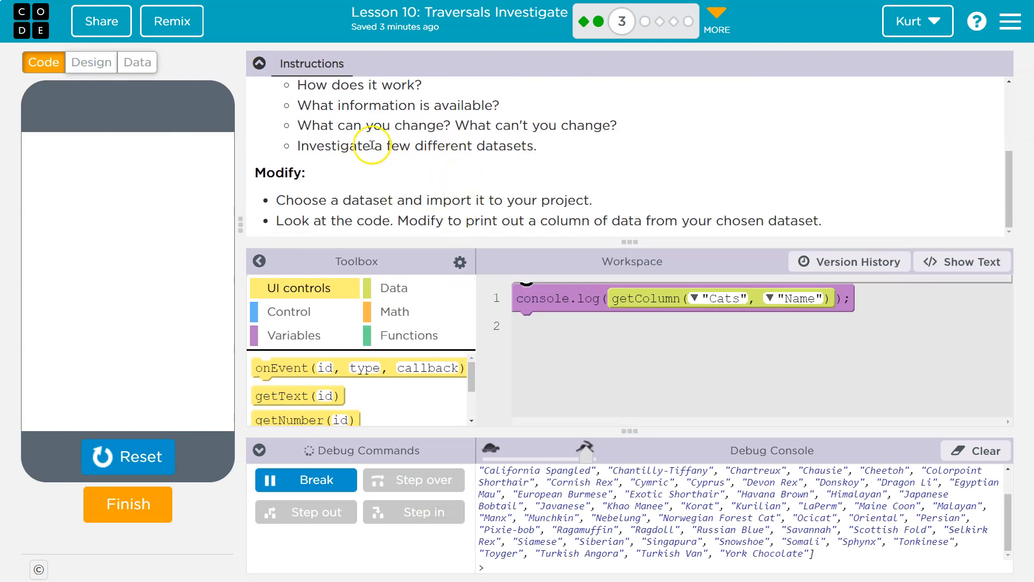
# Check the key/value pairs storage, then import the Countries and Territories dataset.
pyautogui.click(137, 63)
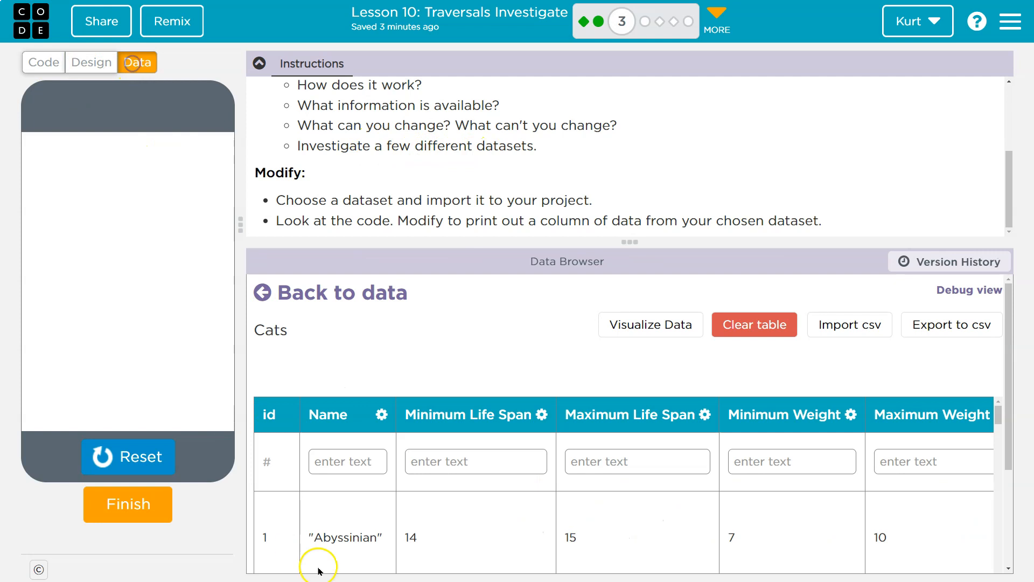
pyautogui.click(329, 293)
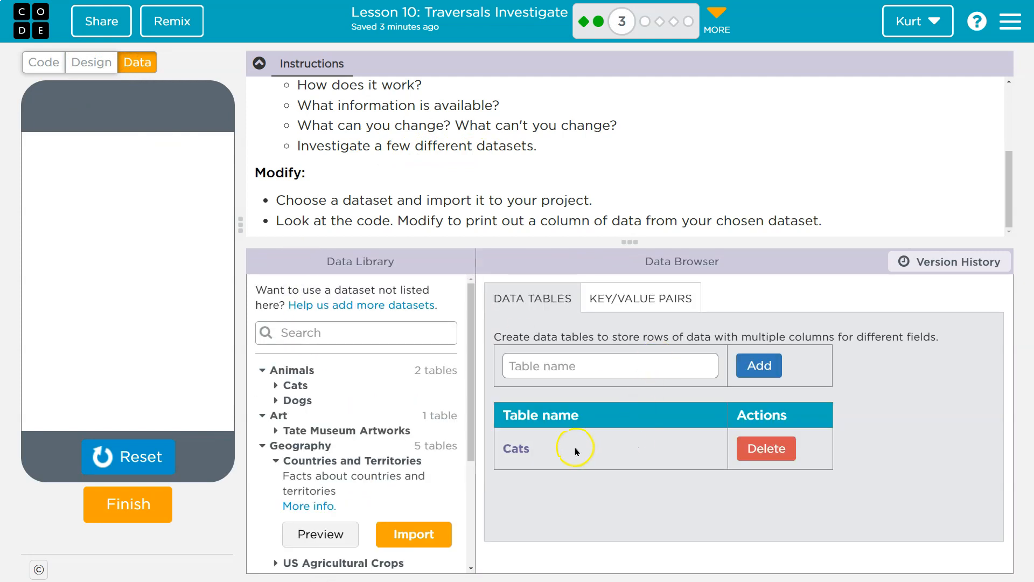
pyautogui.click(638, 297)
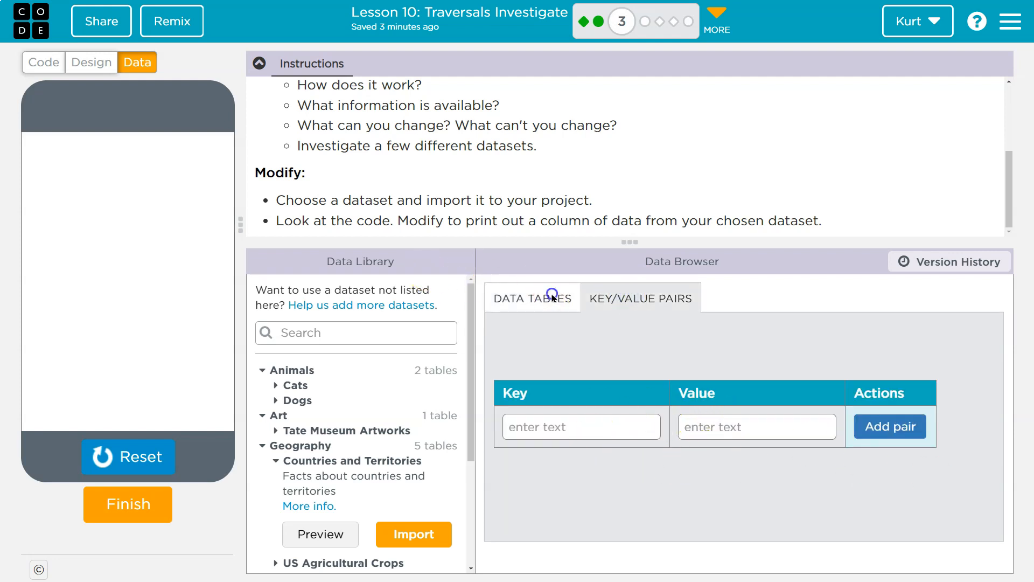
pyautogui.click(531, 297)
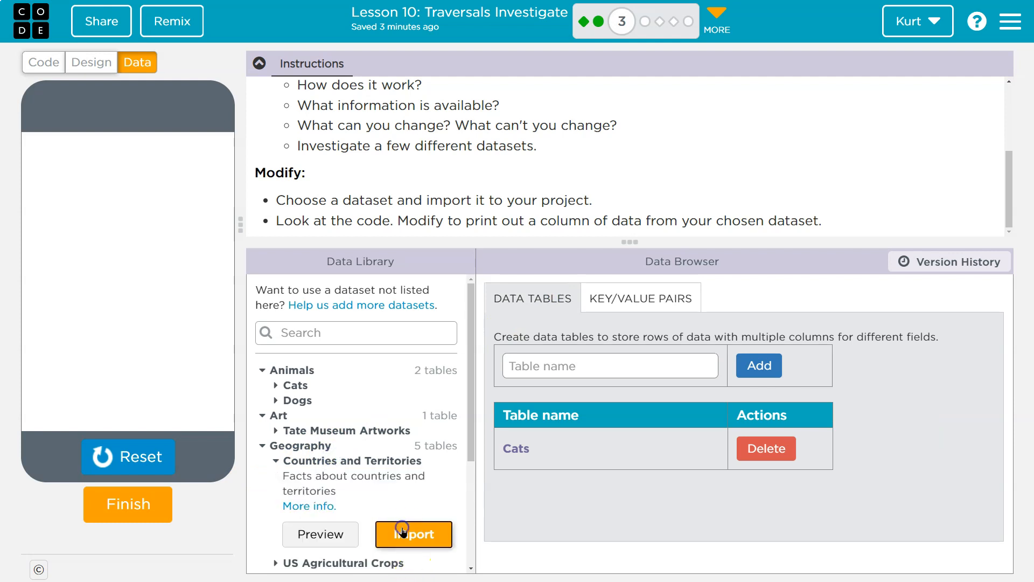
pyautogui.click(413, 533)
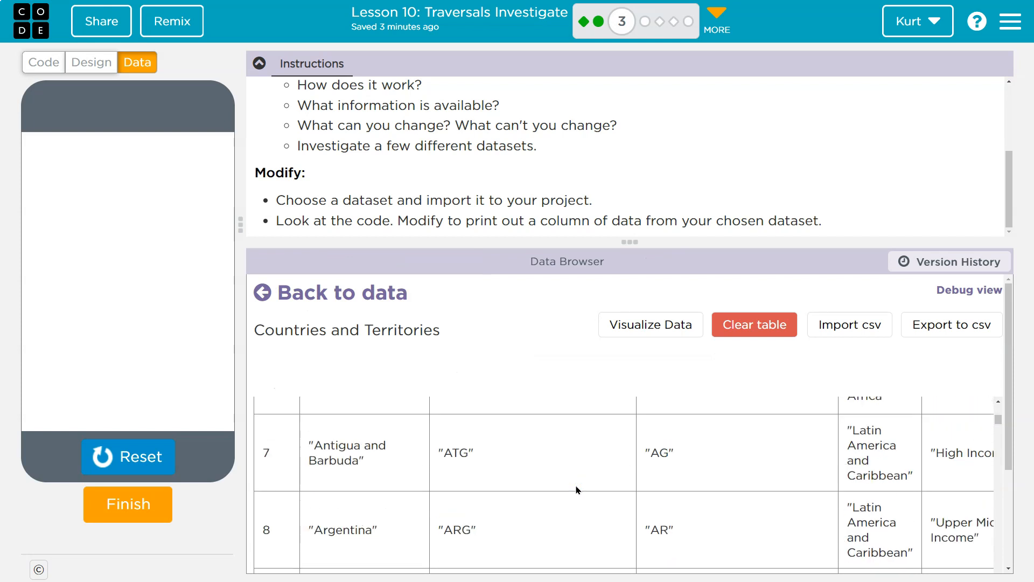
# Import the Most Spoken Languages Worldwide dataset and return to the code workspace.
pyautogui.click(342, 292)
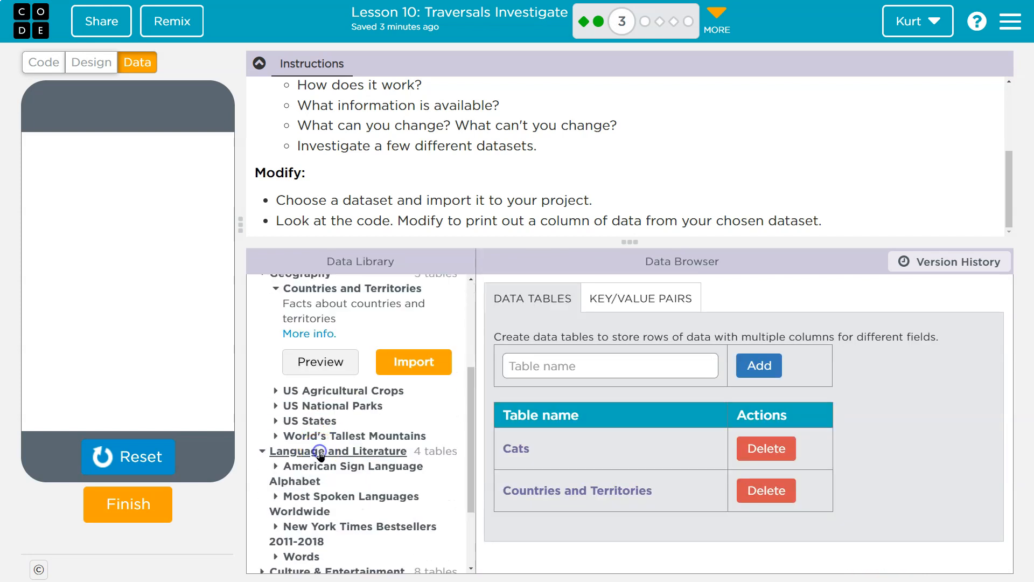
pyautogui.click(349, 496)
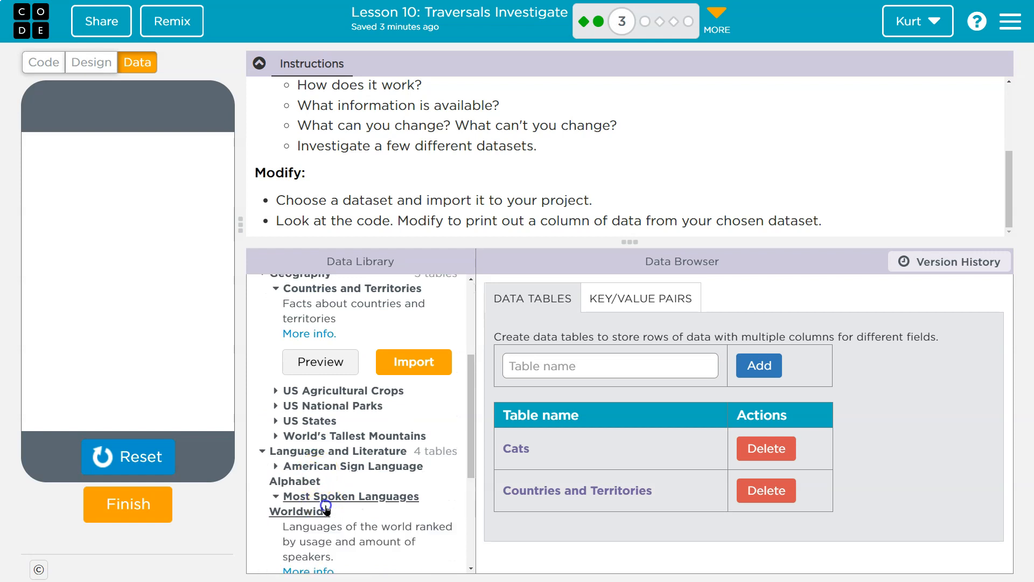
pyautogui.moveTo(363, 518)
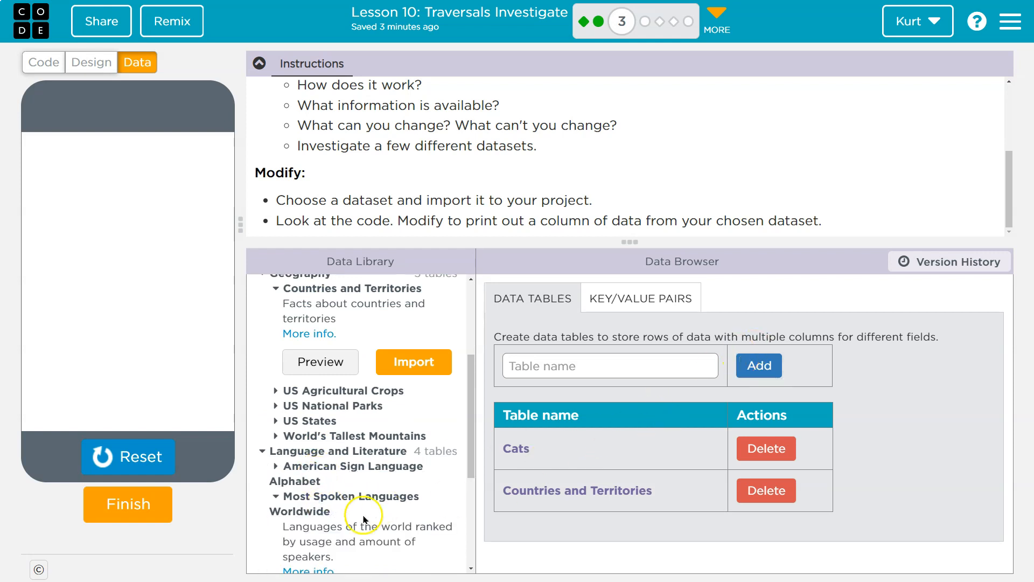
pyautogui.scroll(-3)
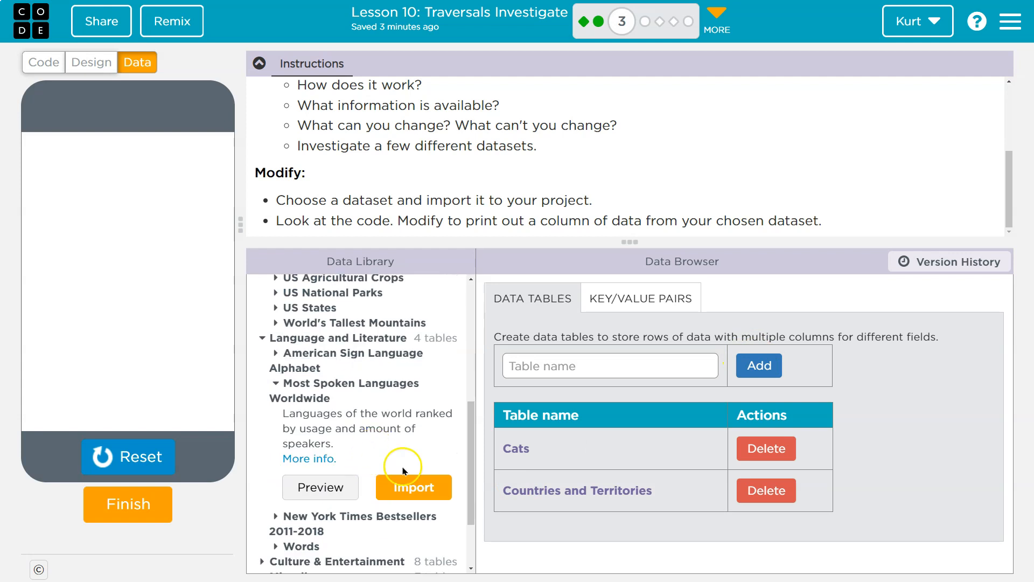
pyautogui.click(414, 487)
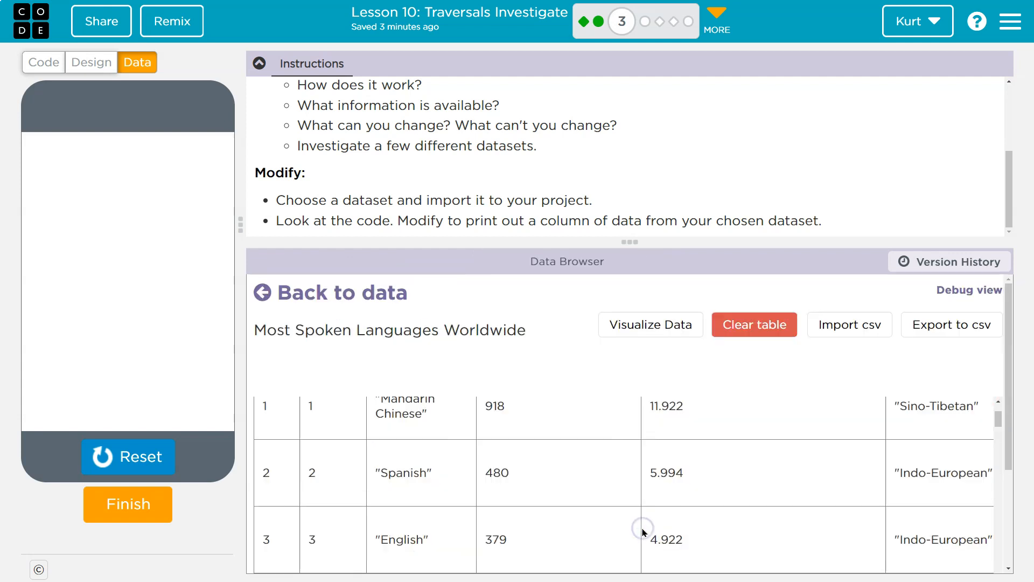
pyautogui.click(43, 62)
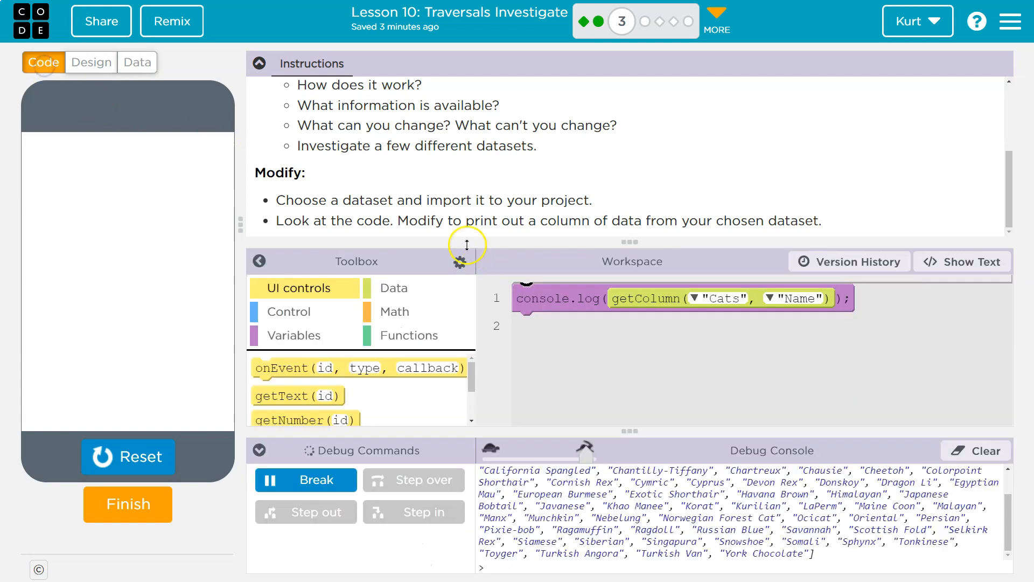
pyautogui.moveTo(572, 220)
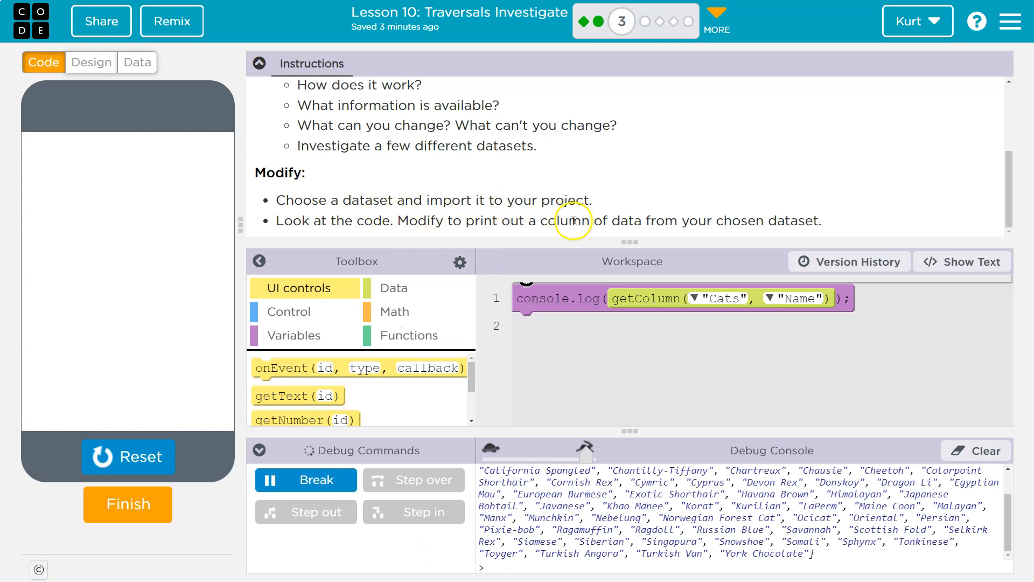
pyautogui.moveTo(745, 220)
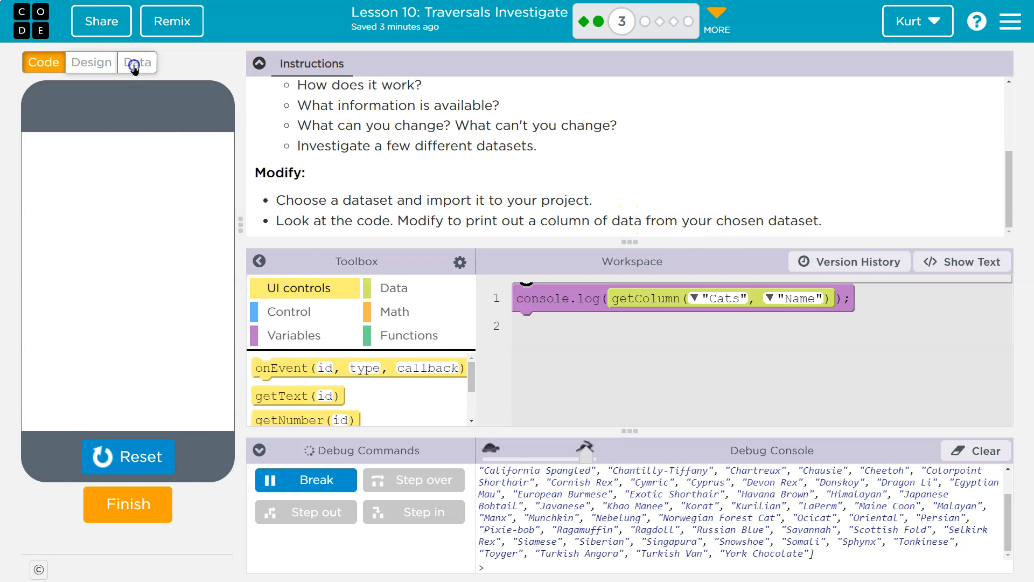
# Import the Rollercoasters dataset from Science, then view the Cats table's columns.
pyautogui.click(137, 63)
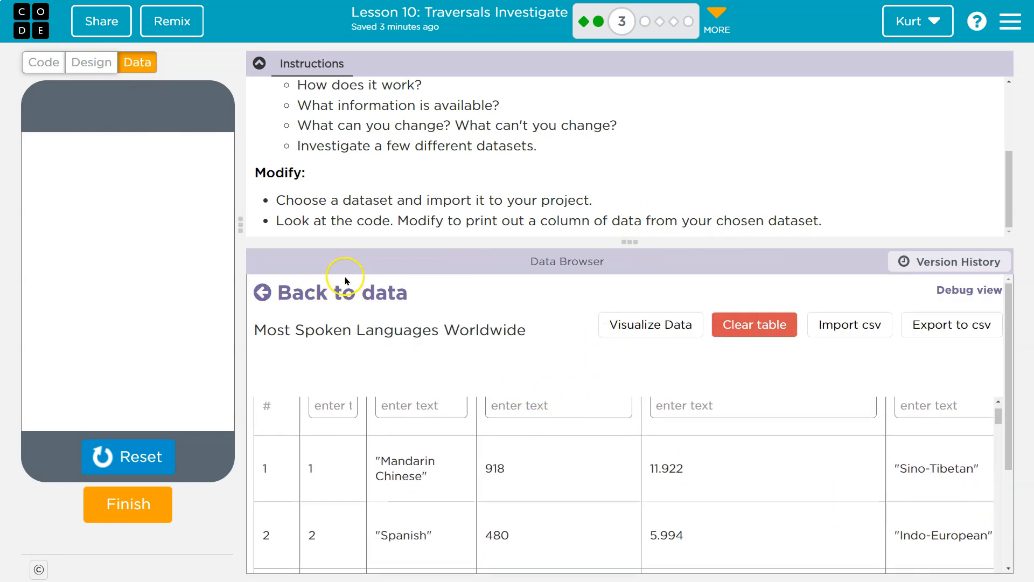
pyautogui.click(342, 292)
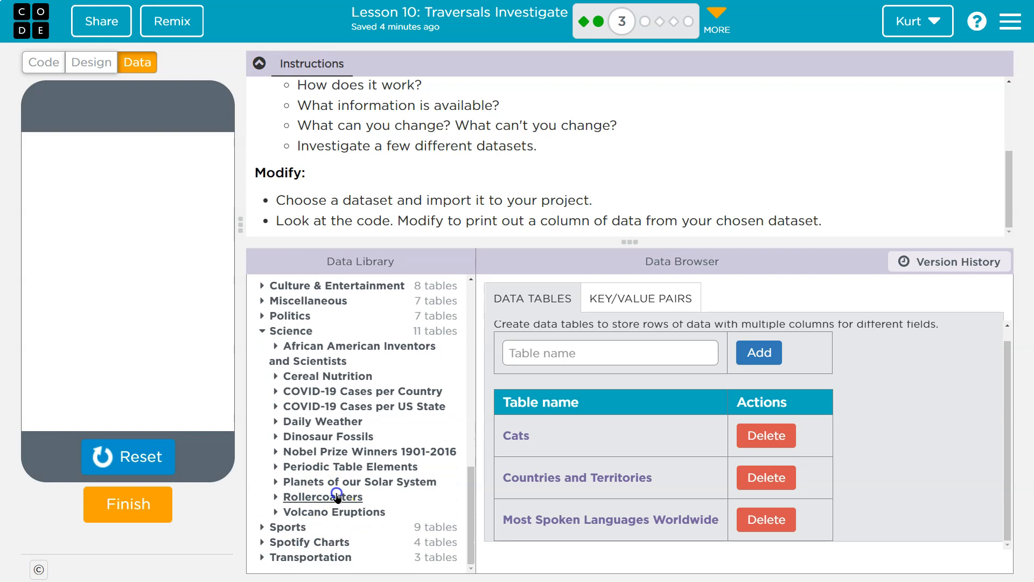
pyautogui.click(322, 496)
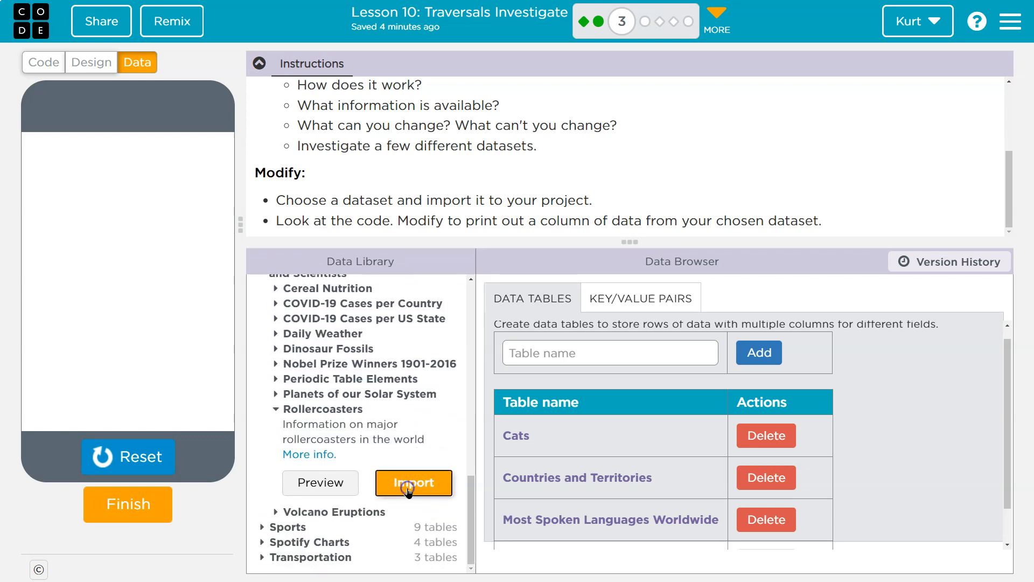
pyautogui.moveTo(455, 506)
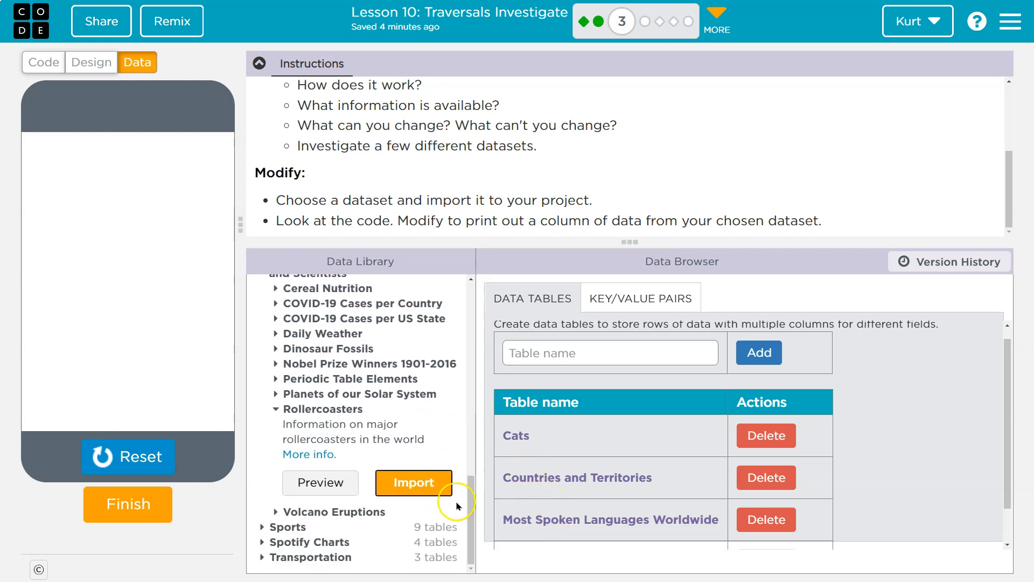
pyautogui.click(413, 482)
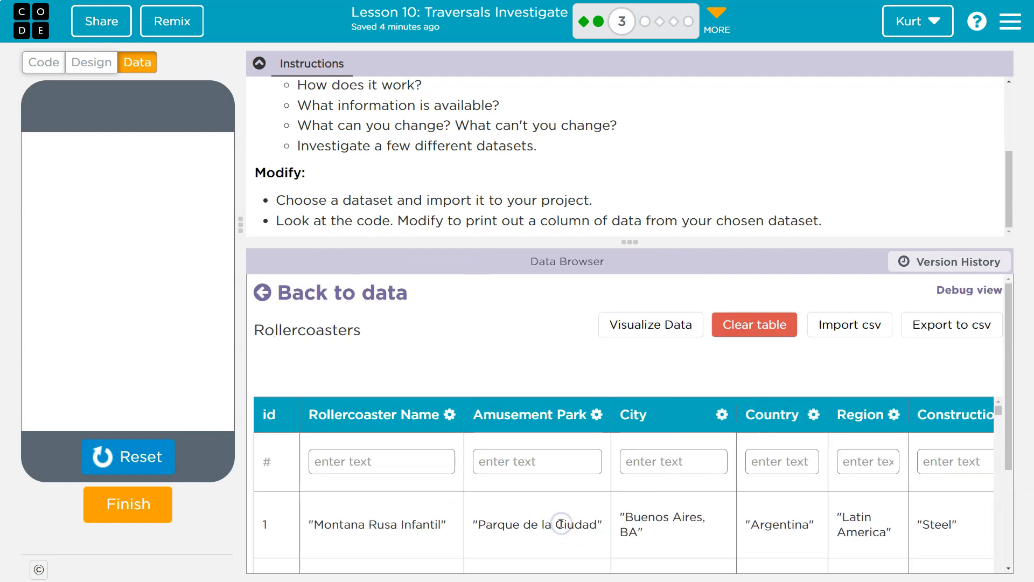
pyautogui.moveTo(432, 479)
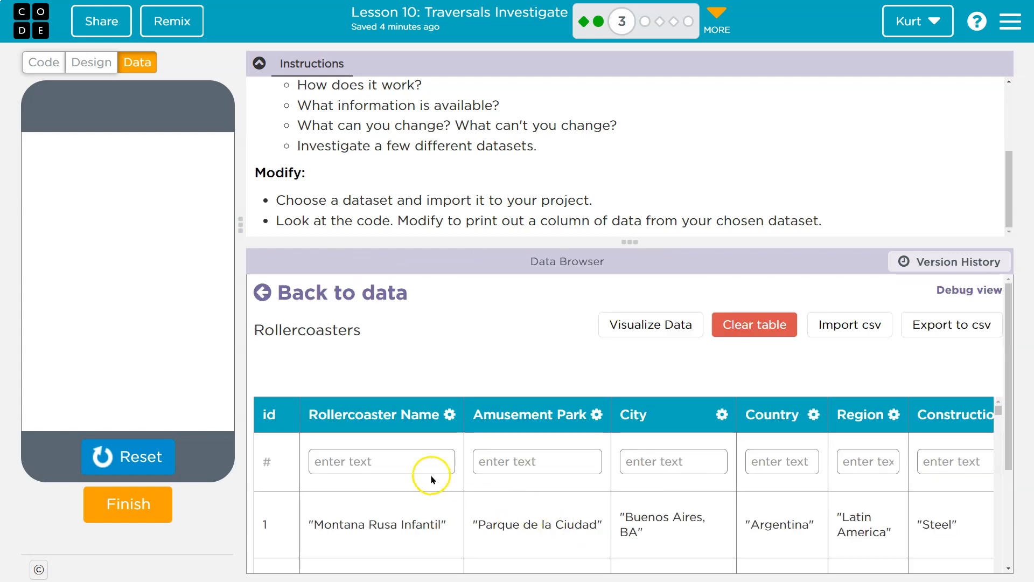
pyautogui.doubleClick(308, 330)
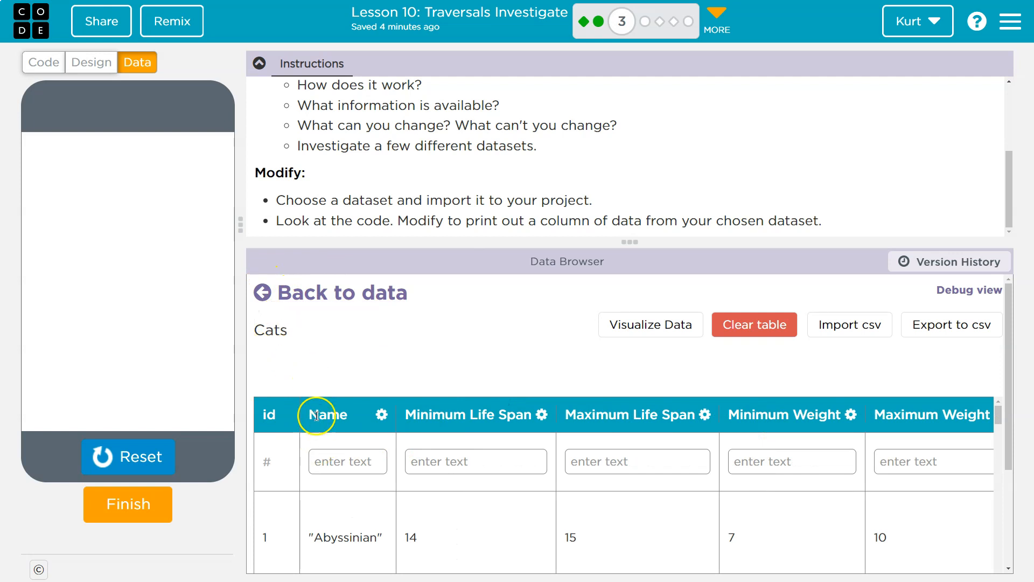
# Log getColumn("Rollercoasters", "Rollercoaster Name") from the code workspace, then view the screen design.
pyautogui.click(43, 63)
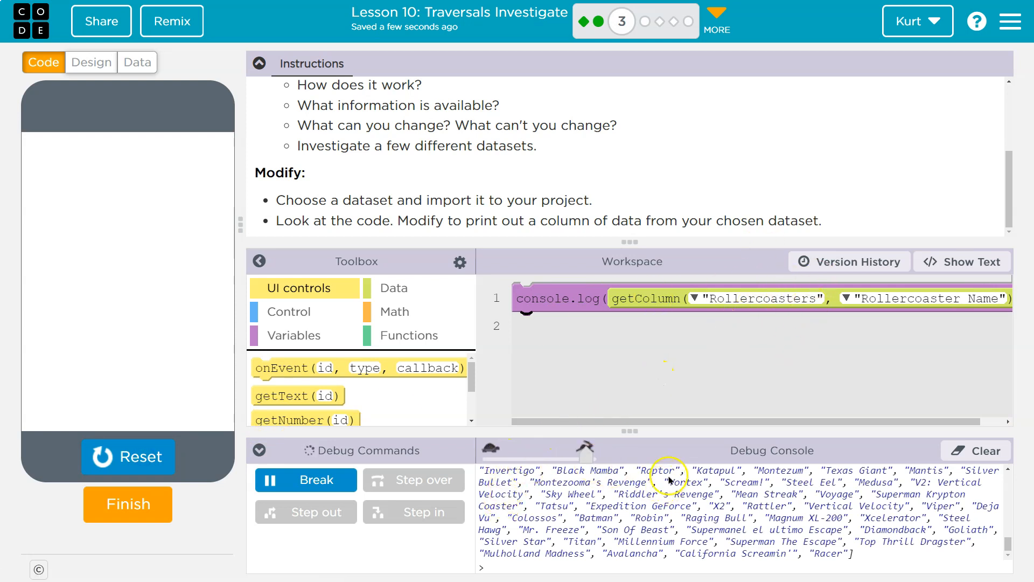
pyautogui.moveTo(763, 304)
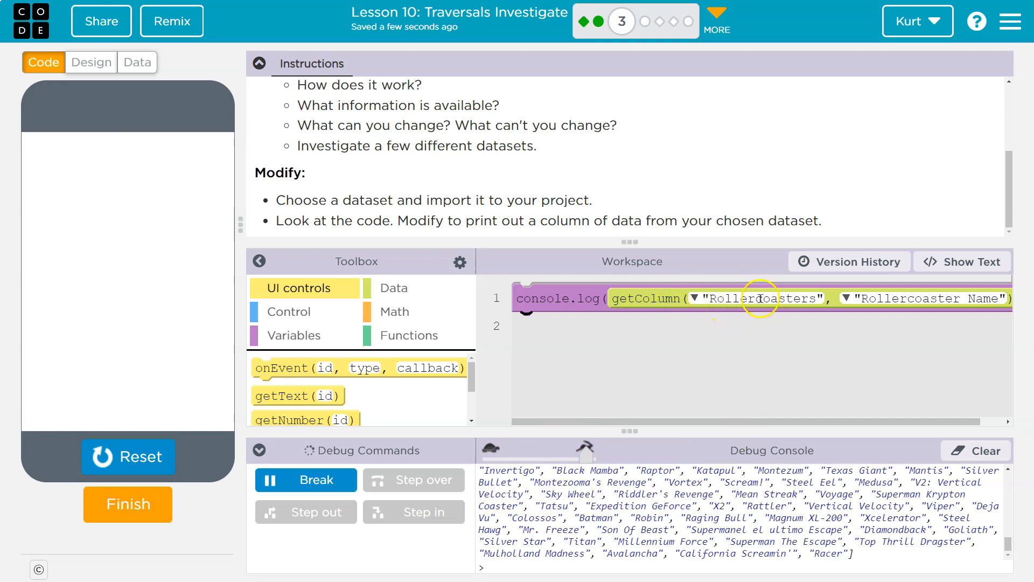
pyautogui.click(91, 63)
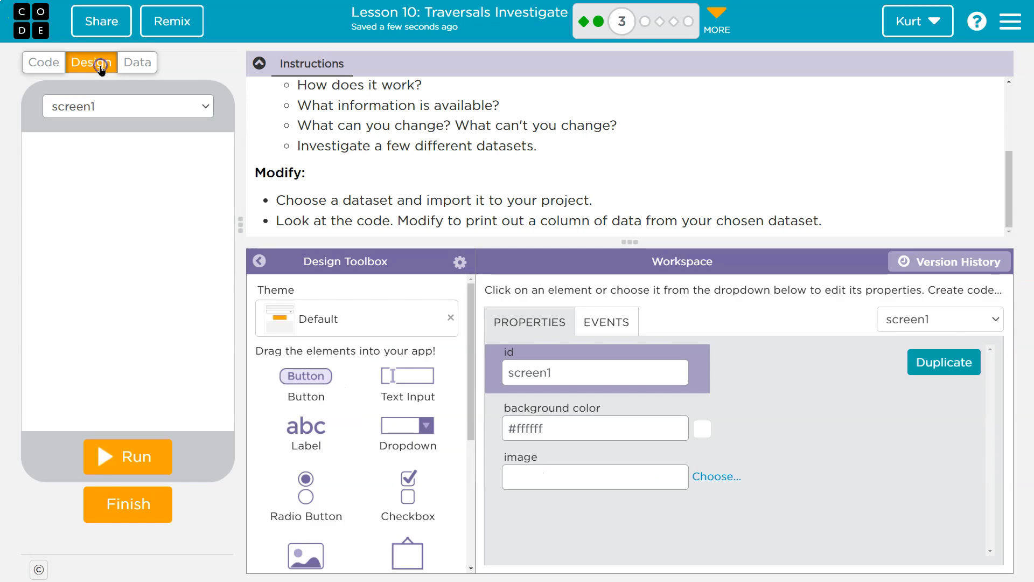
pyautogui.click(136, 63)
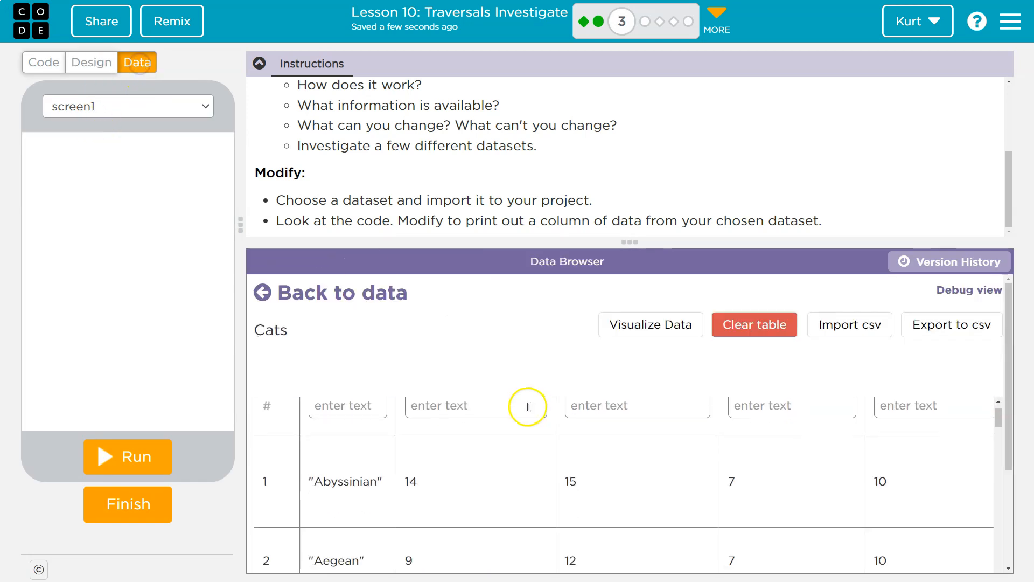
pyautogui.click(329, 293)
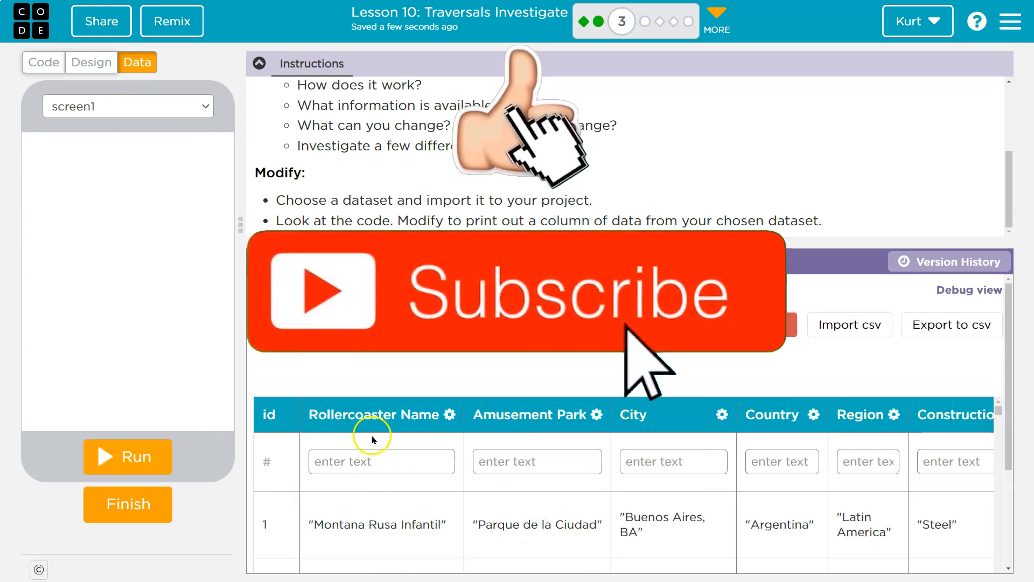
pyautogui.click(43, 63)
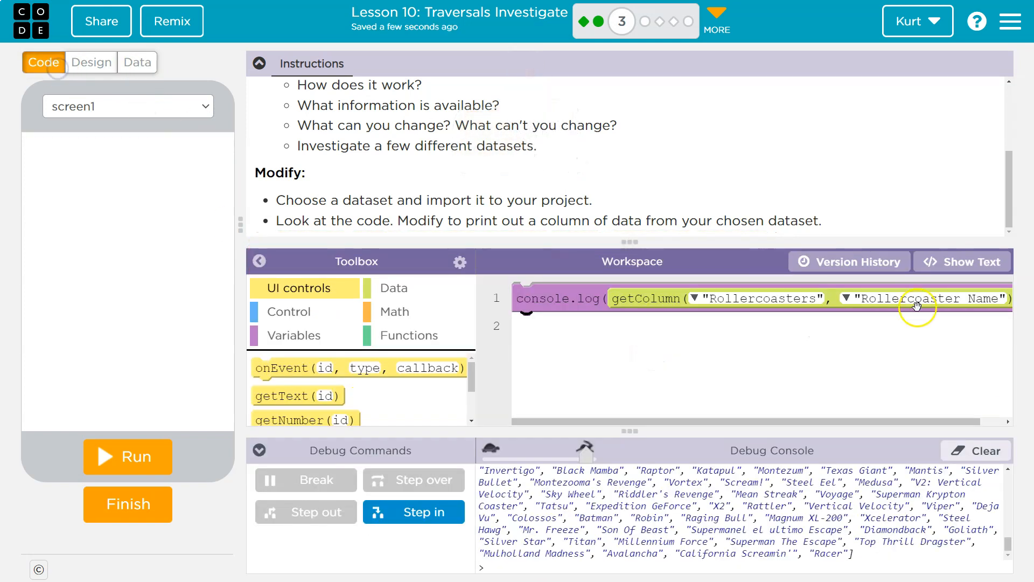